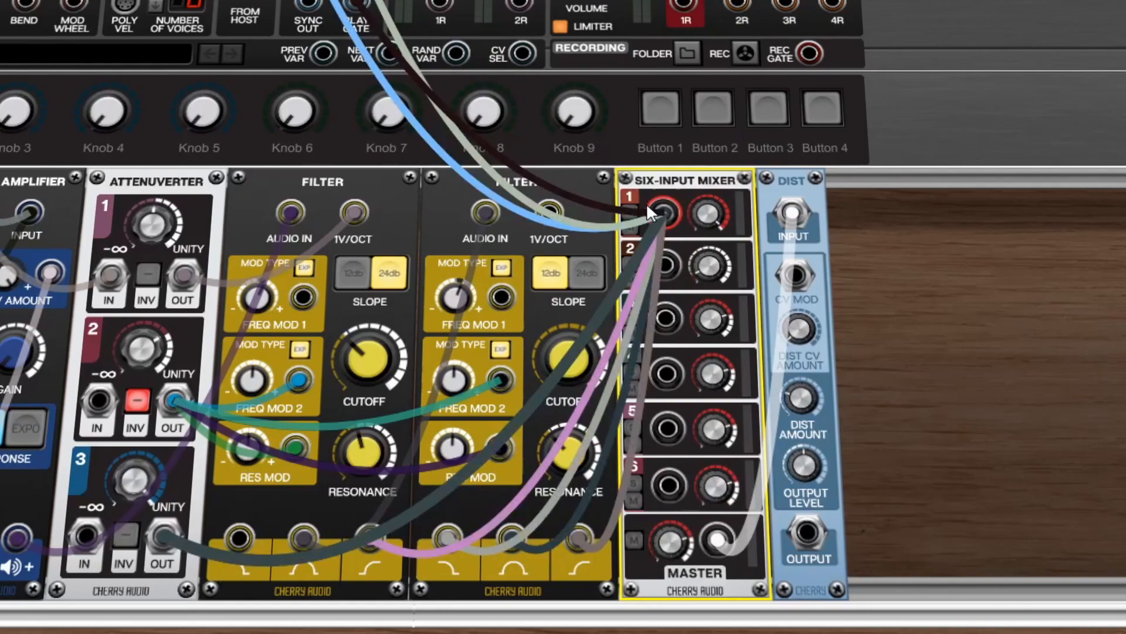
Scroll through the patch to reach the Utility module's Tag Editor category list.
scroll("right", 3)
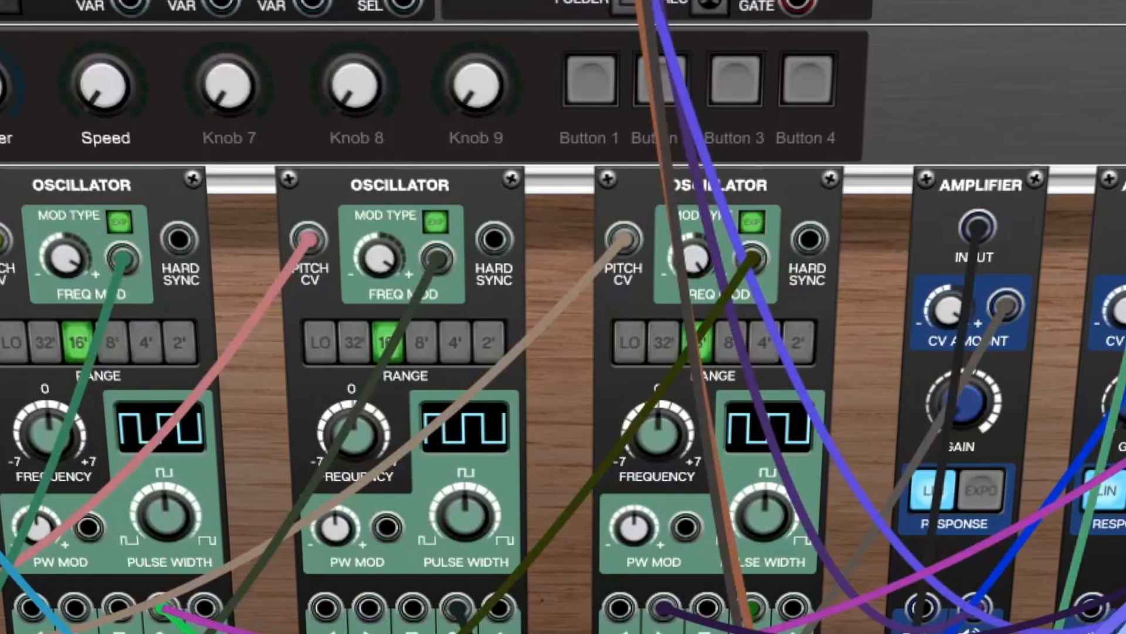
scroll("down", 3)
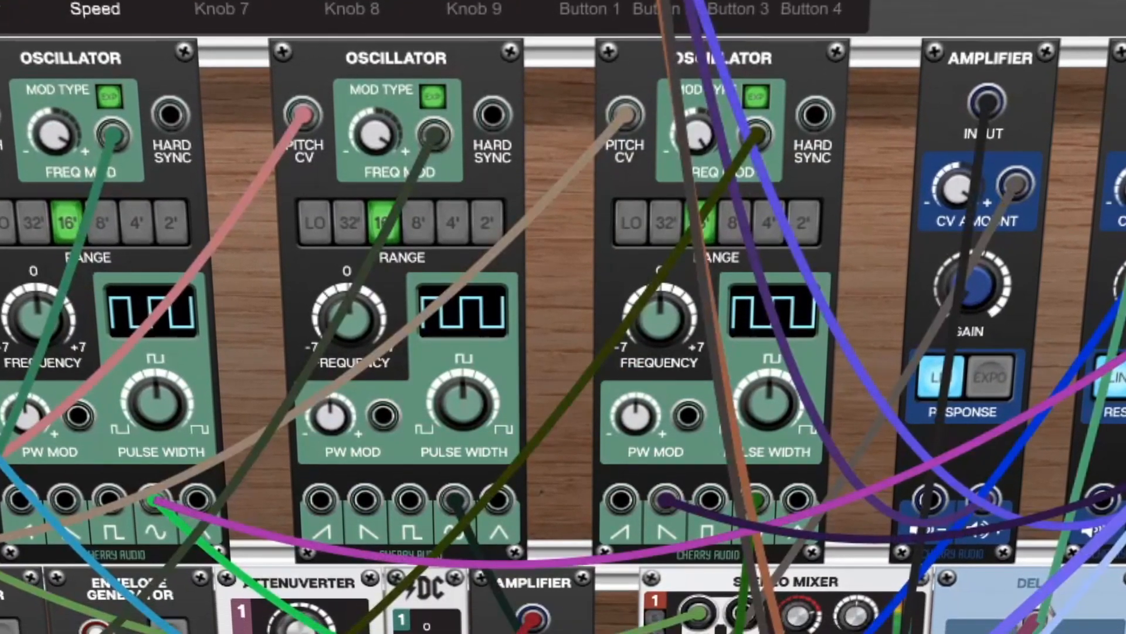
scroll("down", 3)
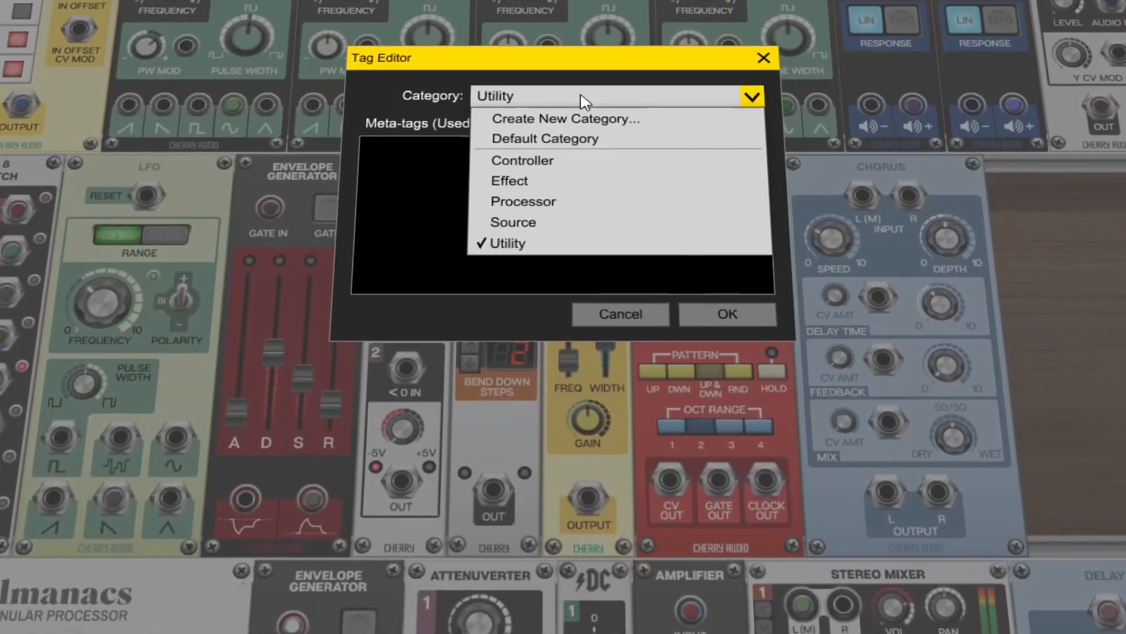
Create a 'My Favorite' category for the module and apply it with its tags.
left_click(566, 119)
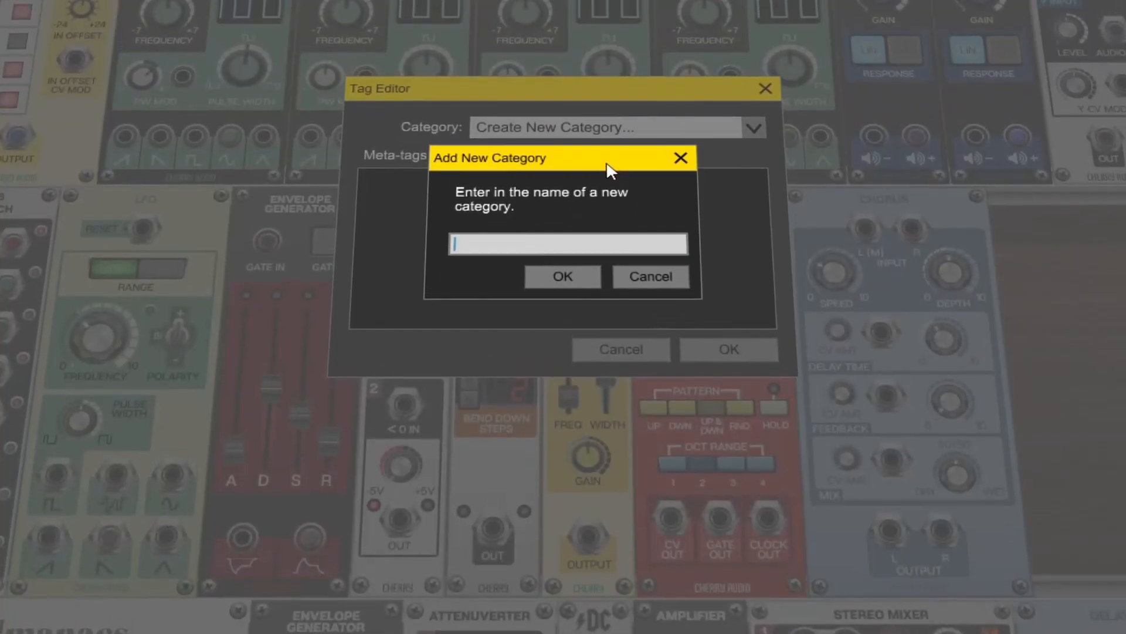
type("My Favorite")
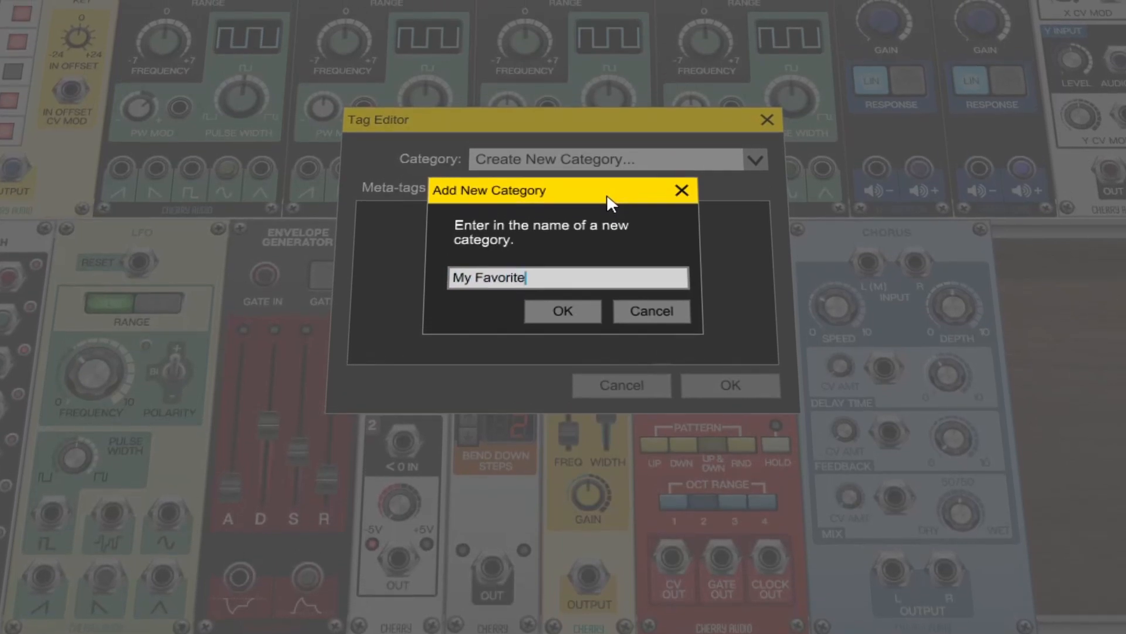
left_click(562, 311)
type("Custom, Tags, Are, Awes")
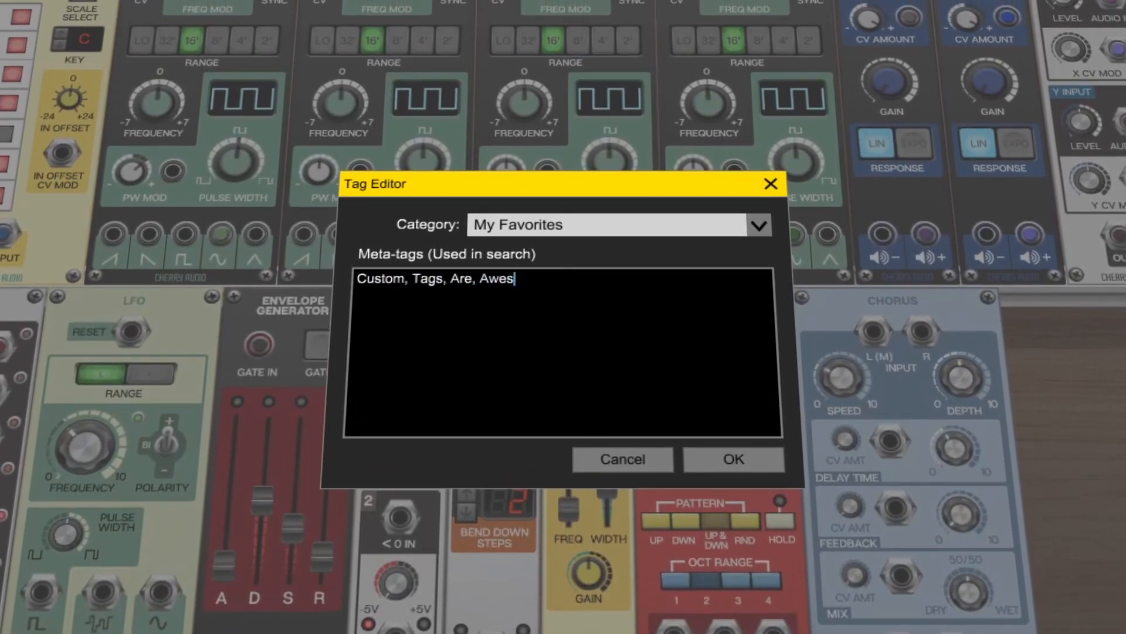
left_click(733, 458)
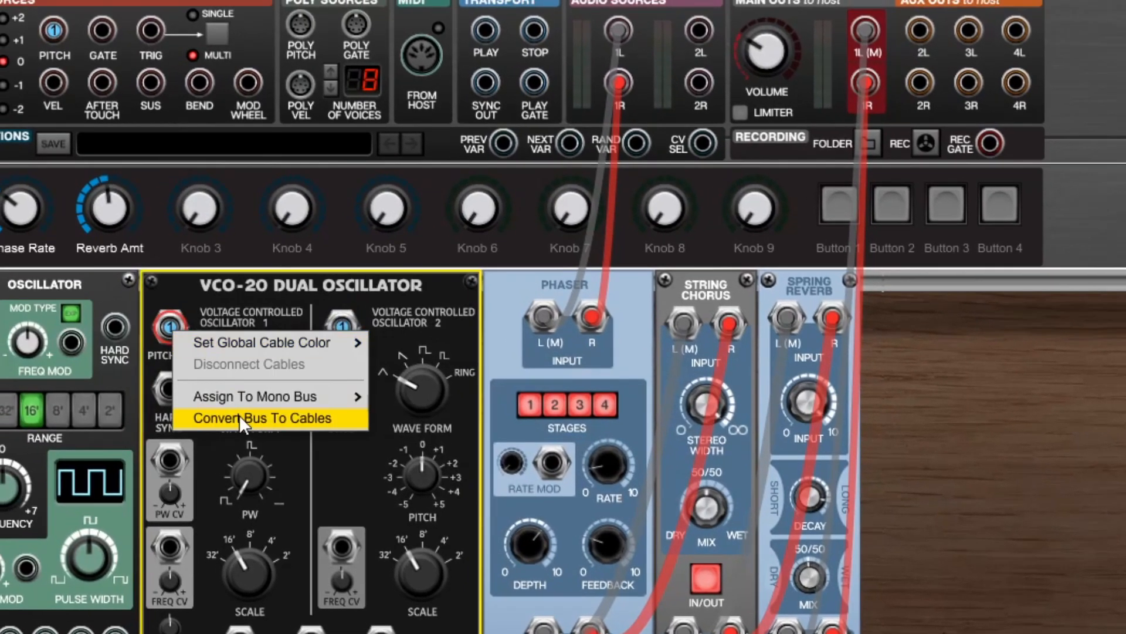
Convert the bussed connections back to cables and save as 'Variation 2'.
left_click(262, 417)
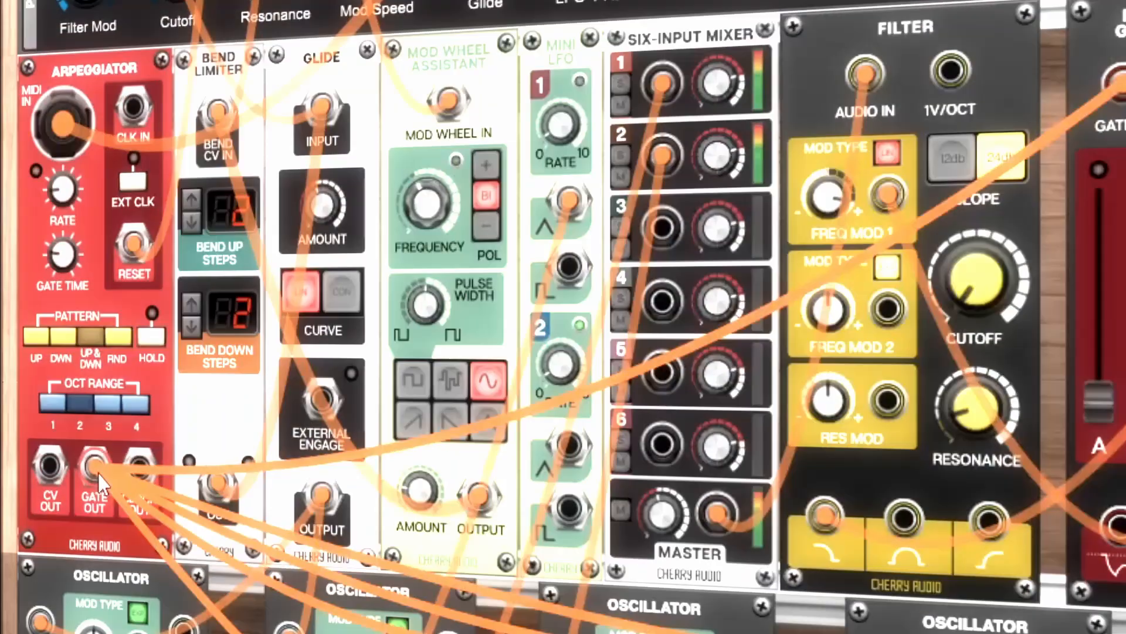
scroll("down", 3)
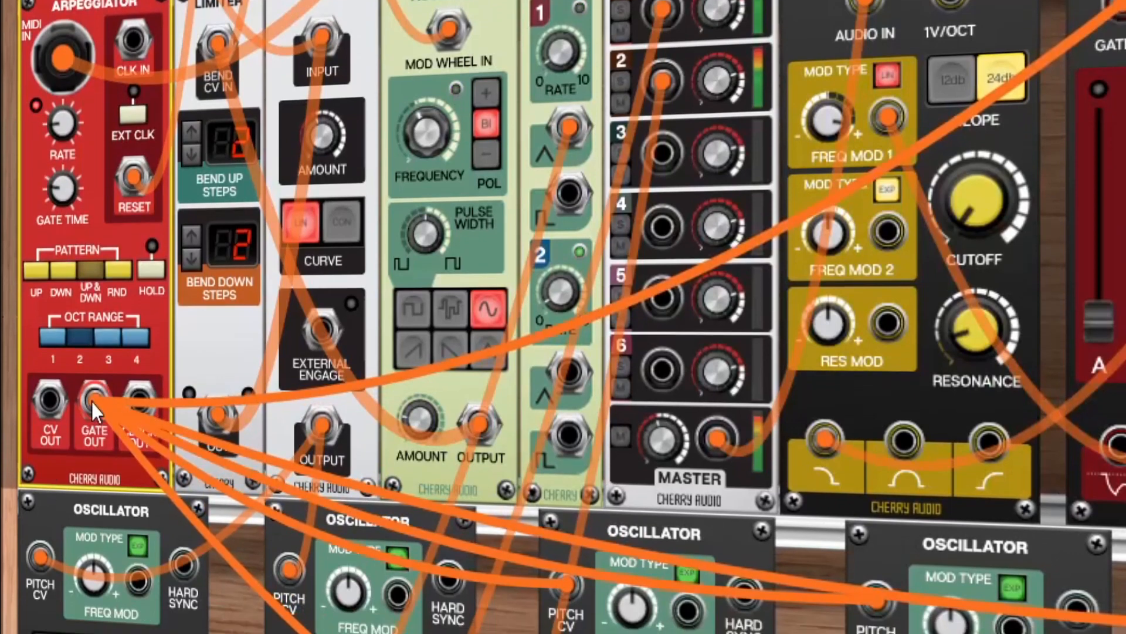
scroll("down", 3)
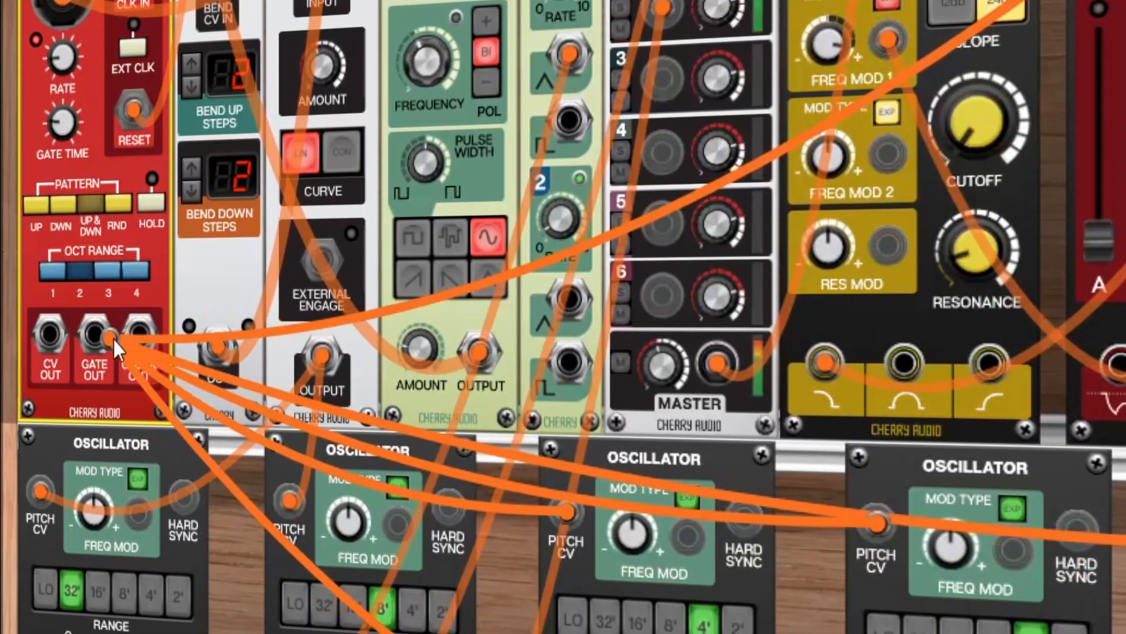
scroll("down", 3)
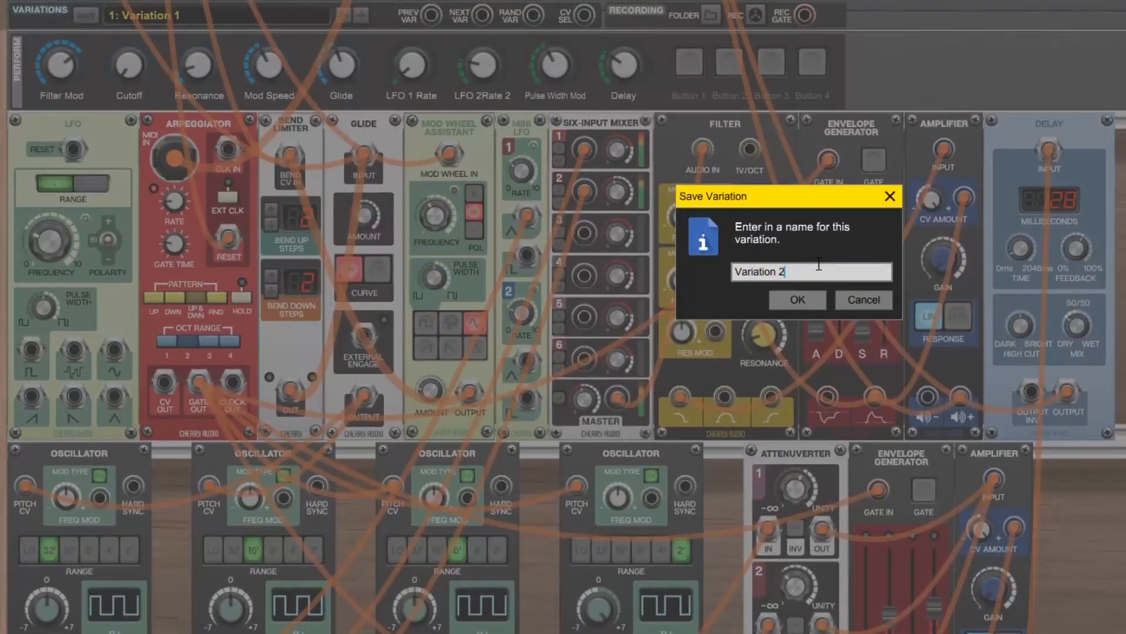
left_click(796, 300)
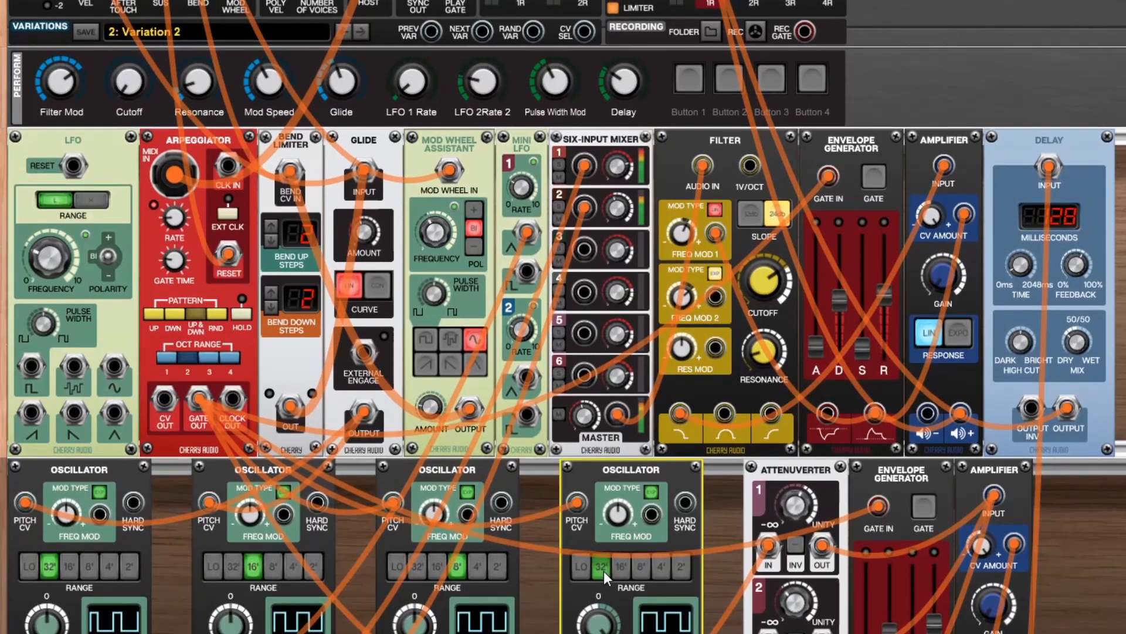